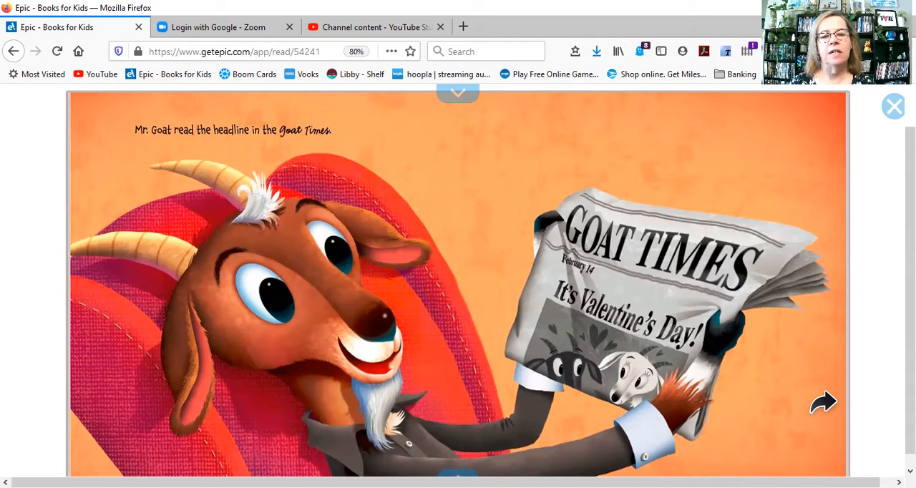
Step: Turn to the page where Mr. Goat drops his newspaper and dons his bird's-nest hat
click(824, 402)
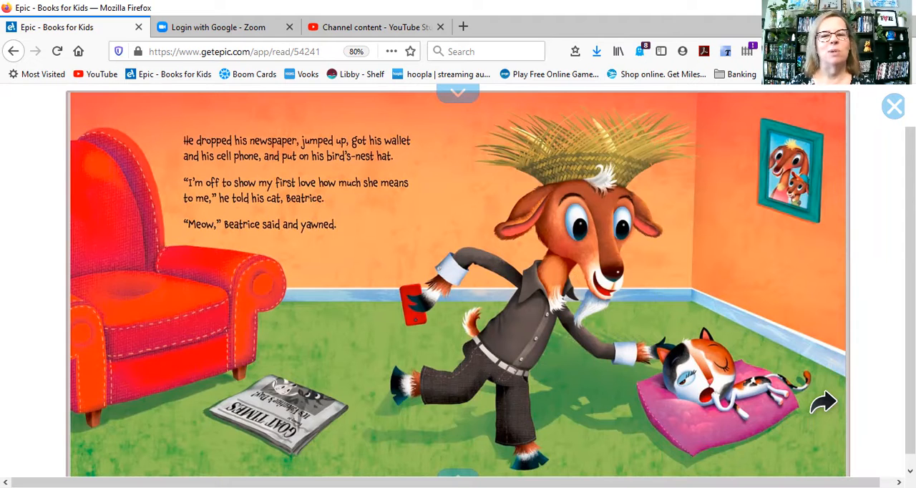
Step: Advance to Mr. Goat ordering a weed bouquet at Miss Nanny Goat's stall
click(825, 401)
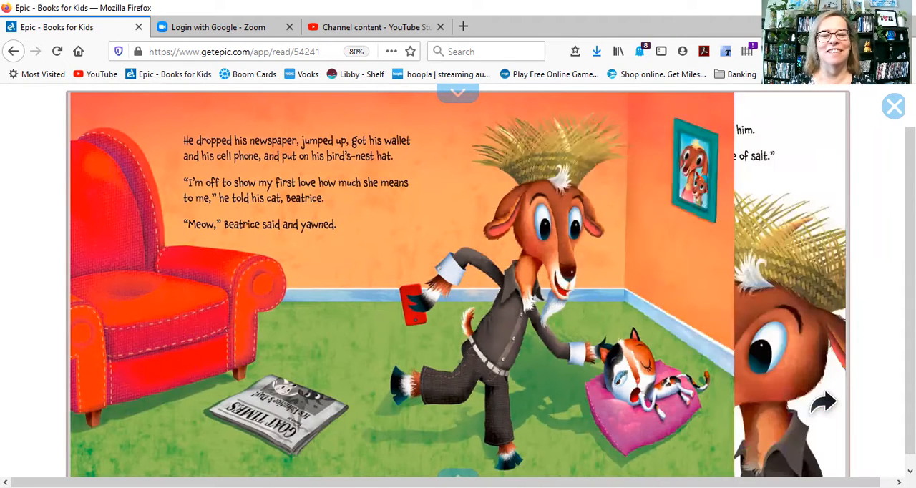
click(824, 403)
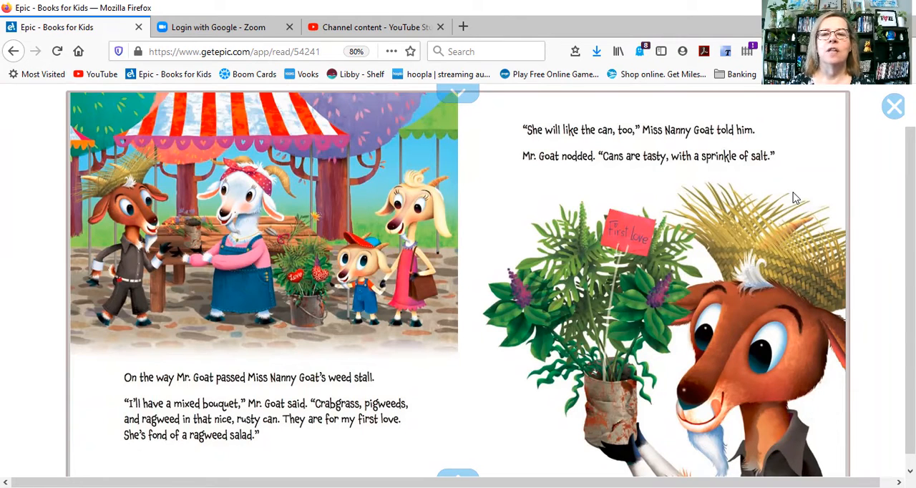
mouse_move(802, 95)
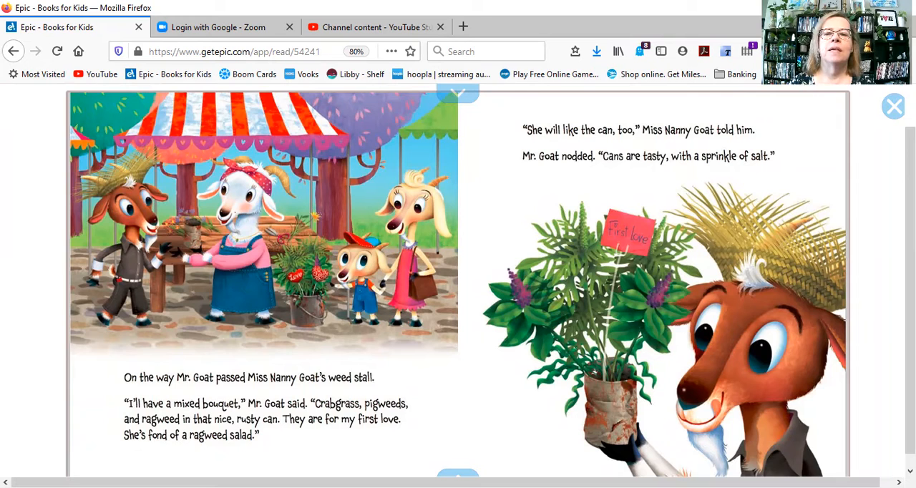
mouse_move(854, 438)
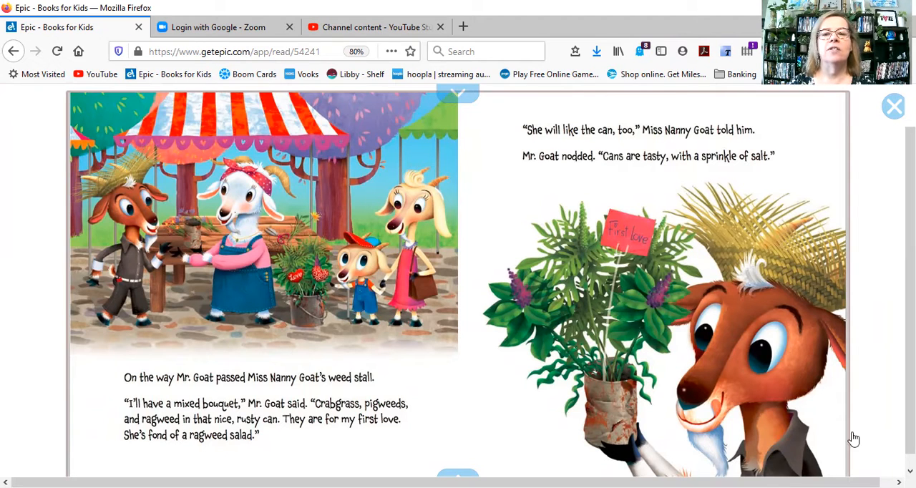
mouse_move(838, 429)
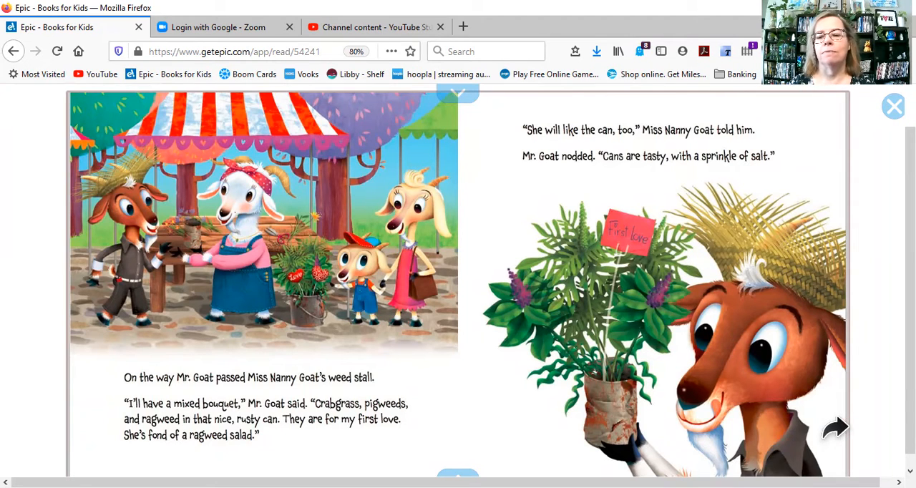
Step: Advance to Mr. Pygmy-Little Goat's stall, where Mr. Goat buys four rotten eggs
click(836, 428)
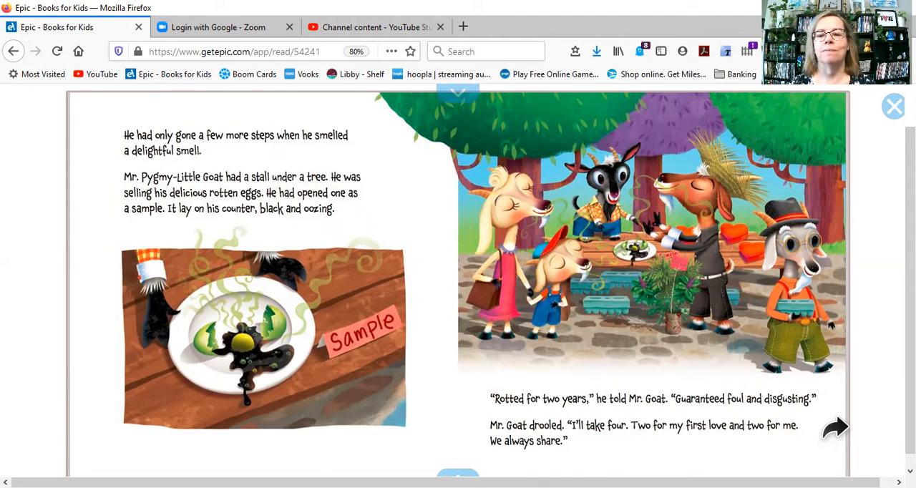
Step: Advance to Miss Skunk asking to try an egg and Mr. Goat refusing
click(836, 428)
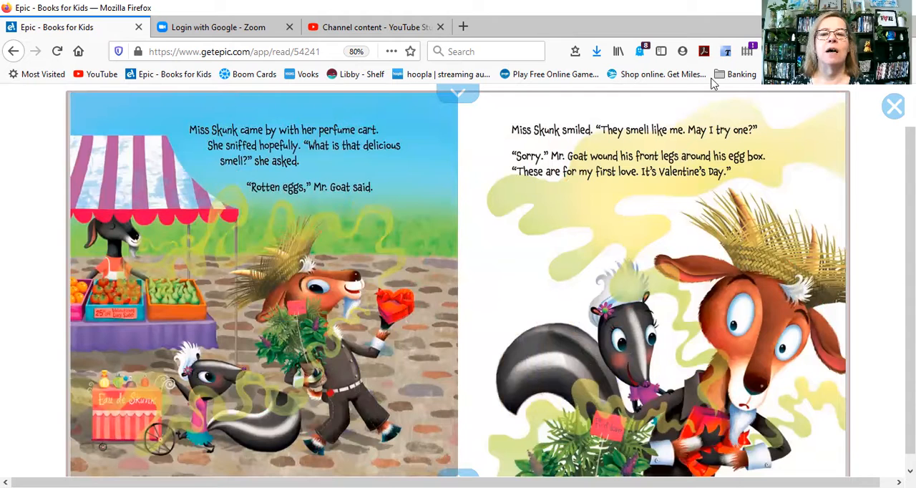
mouse_move(834, 293)
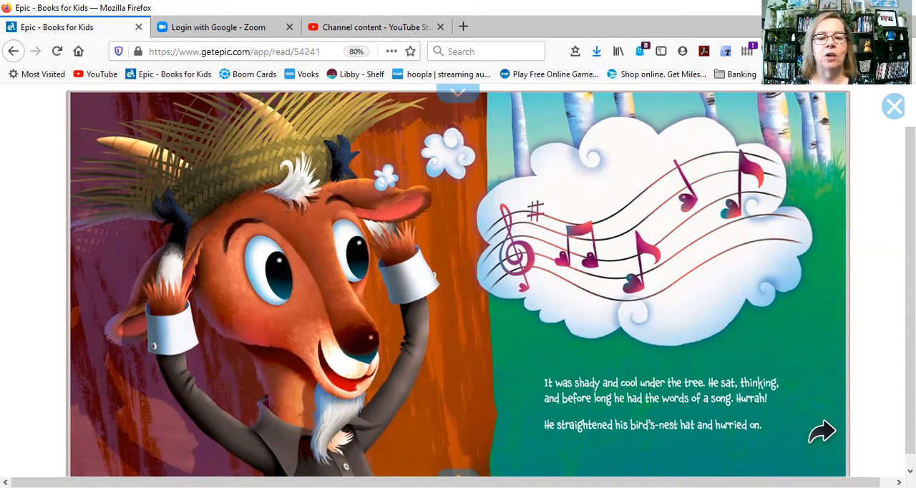
Step: Turn past the door-opening page to the 'Happy Valentine's Day, Mother!' spread
click(823, 431)
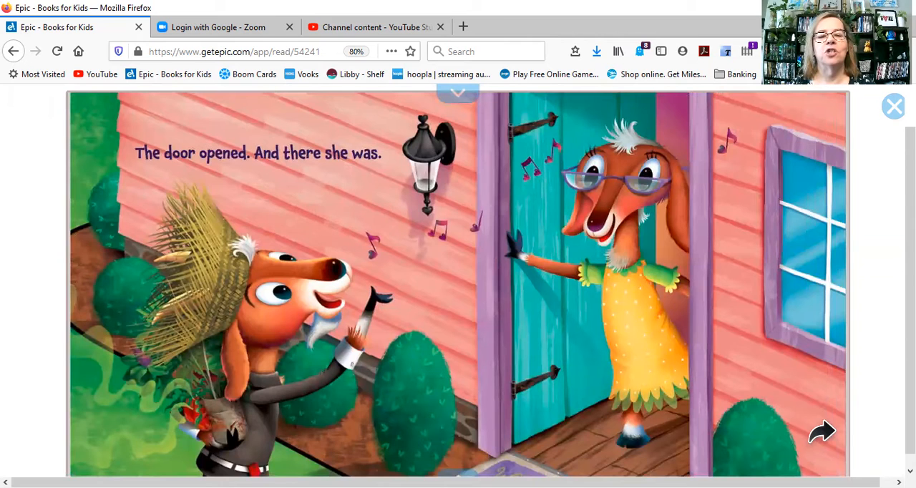
click(823, 432)
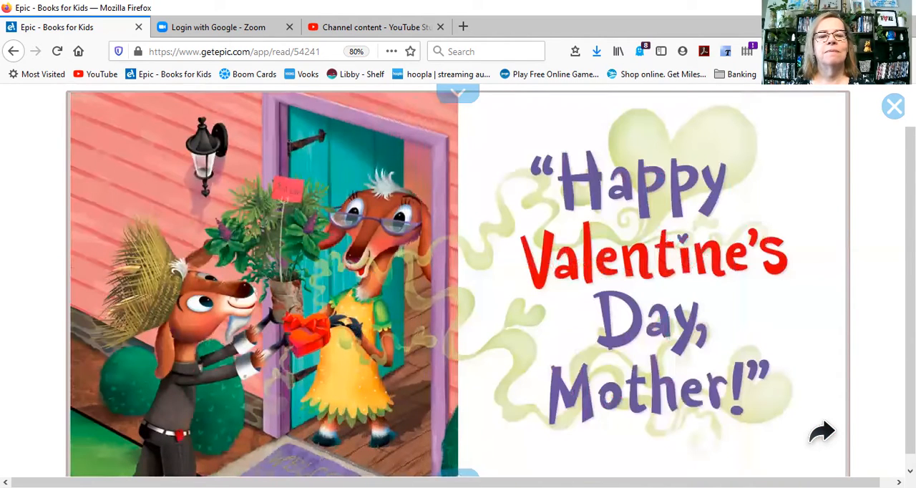